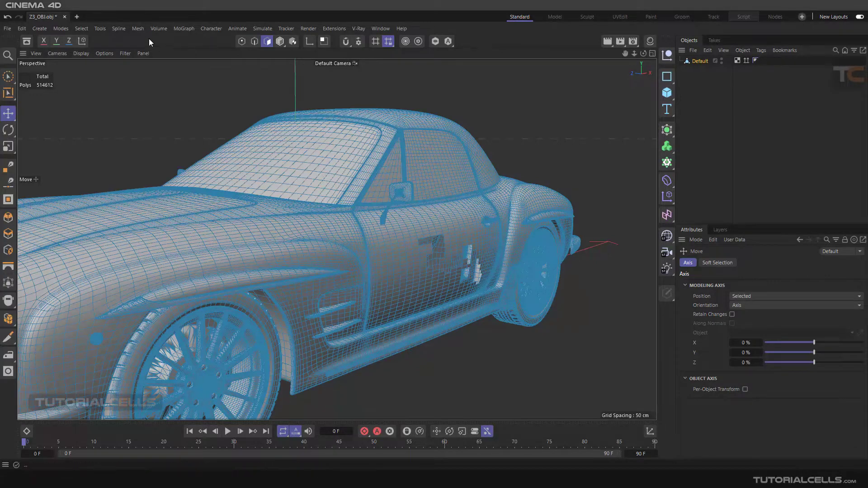
Explore the mesh editing commands, then return to editing the car's polygons
click(138, 28)
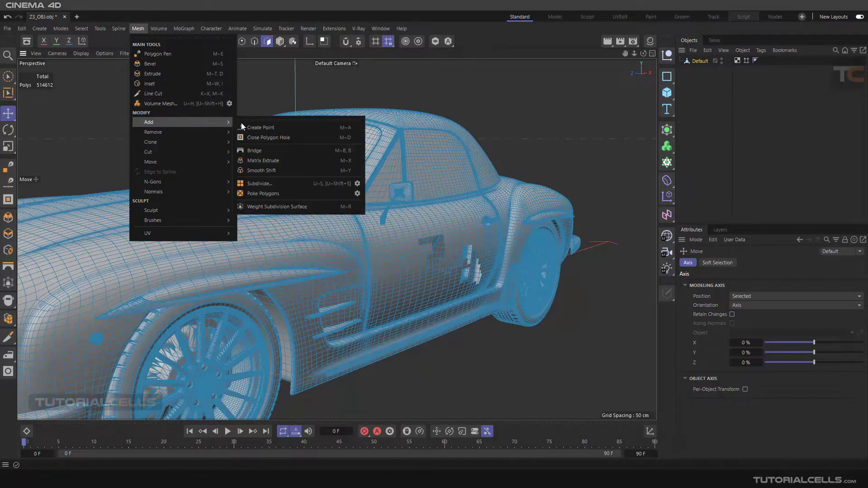
mouse_move(271, 138)
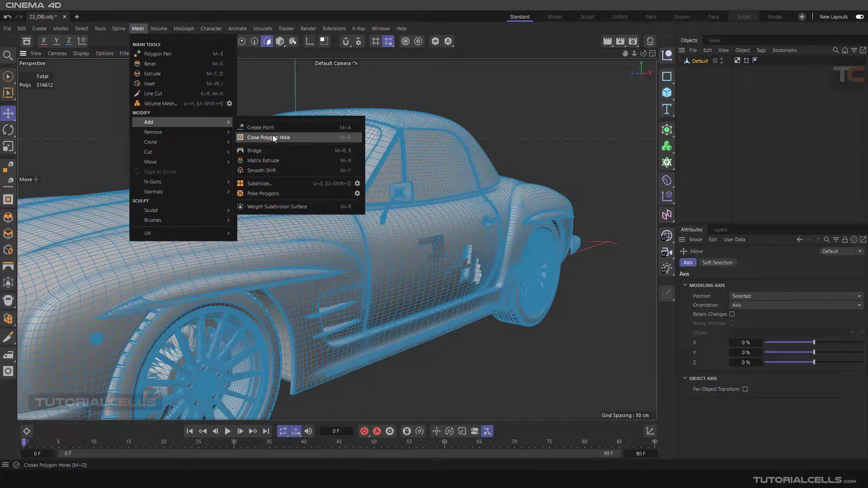
click(266, 41)
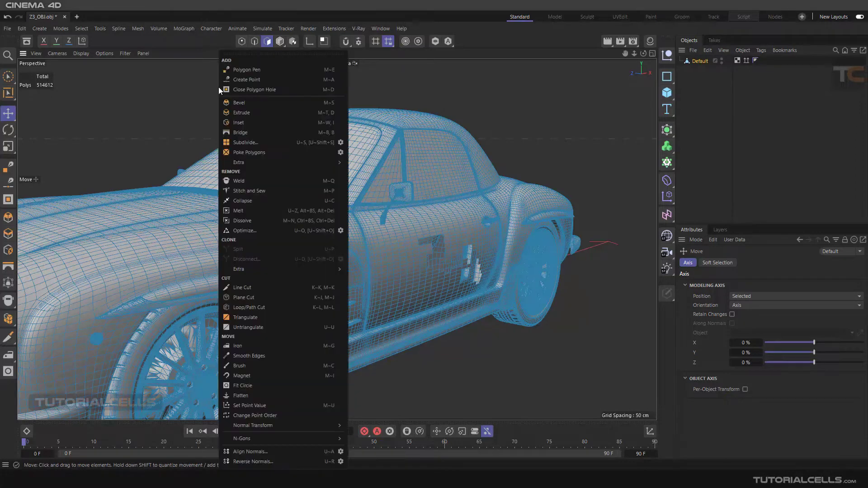
mouse_move(242, 439)
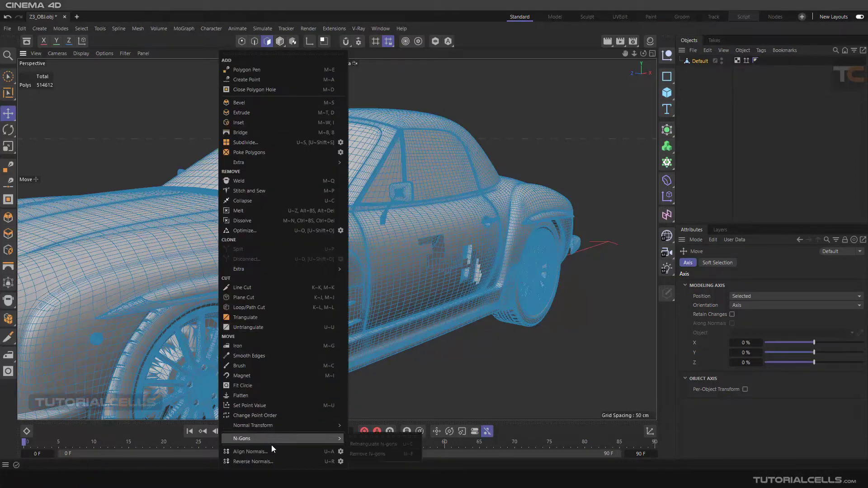
mouse_move(263, 132)
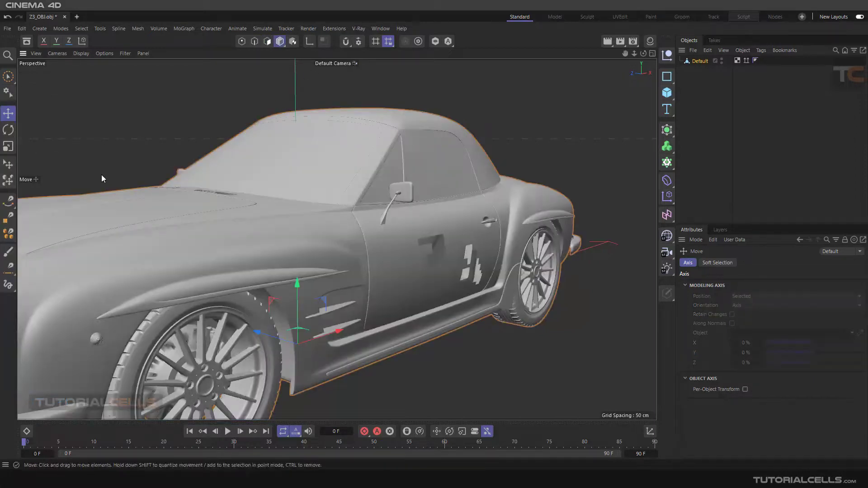
click(267, 41)
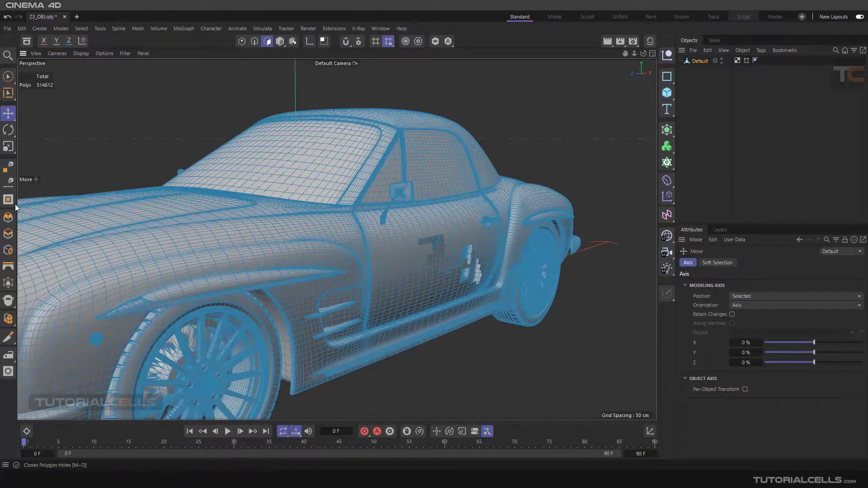
mouse_move(8, 199)
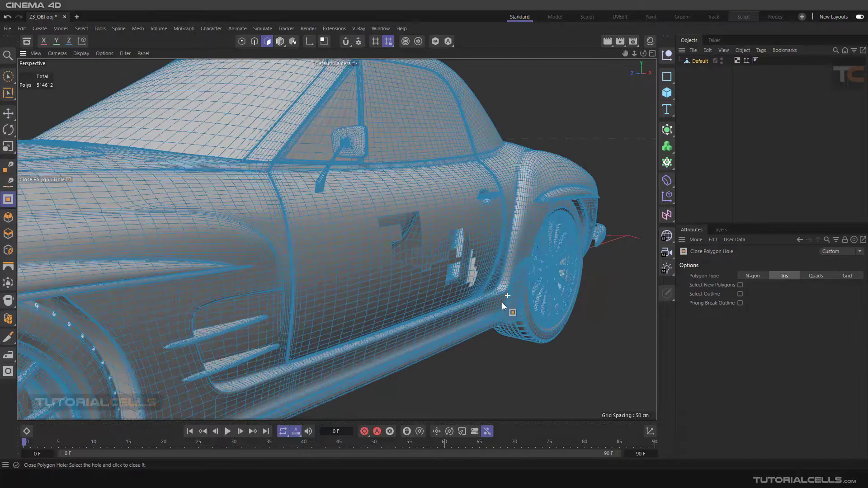
Orbit toward the door holes and set the Close Polygon Hole fill type from N-gon to Grid
drag(506, 297, 495, 310)
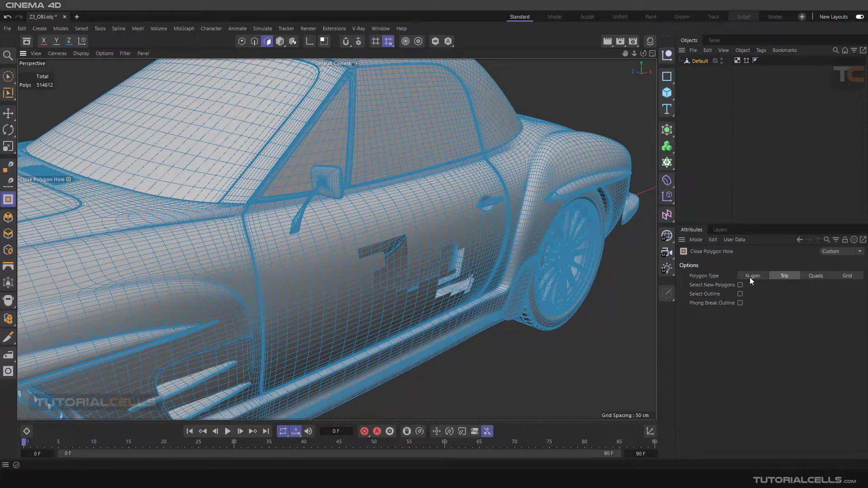
click(751, 275)
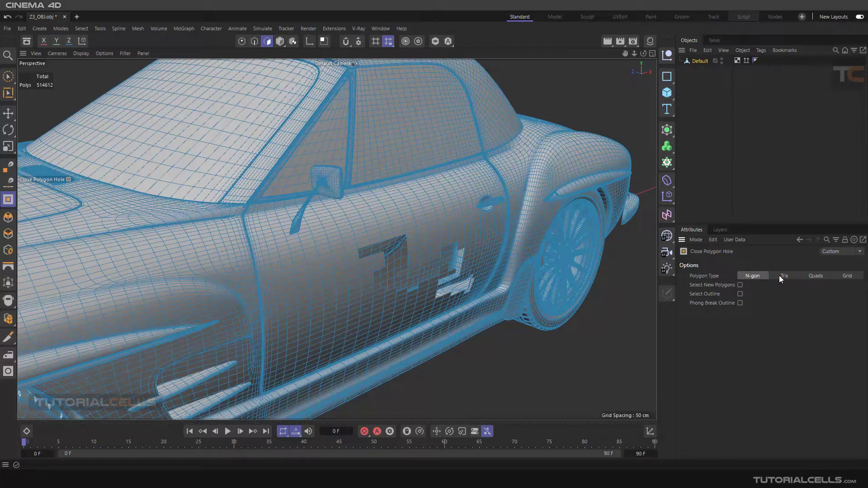
click(815, 276)
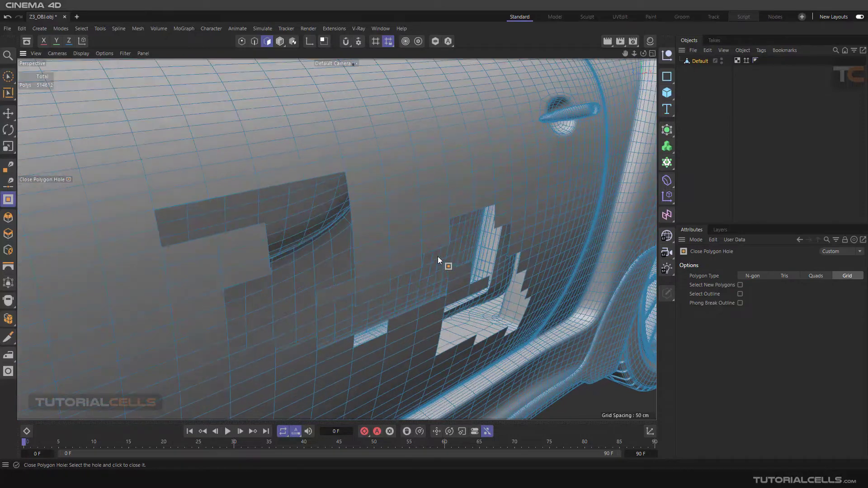
click(447, 265)
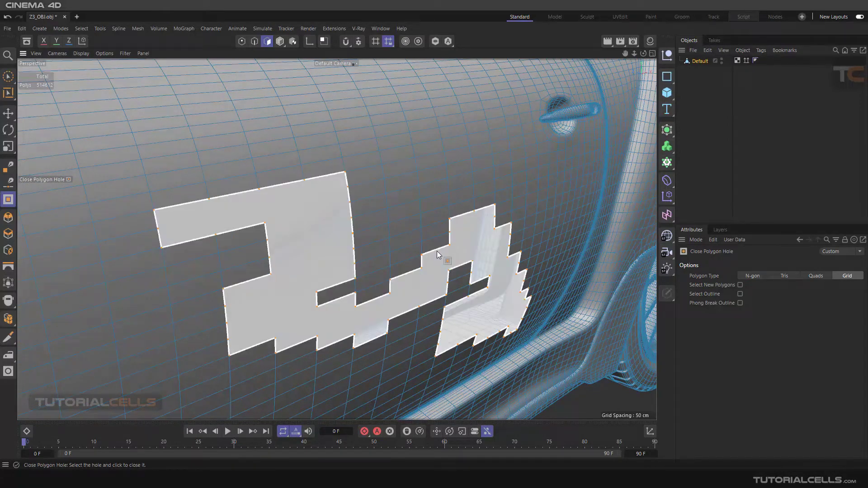
click(446, 260)
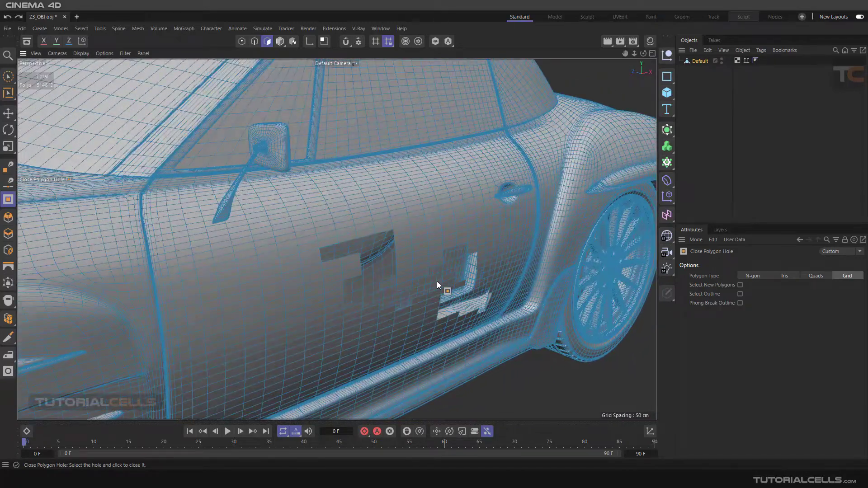
click(751, 275)
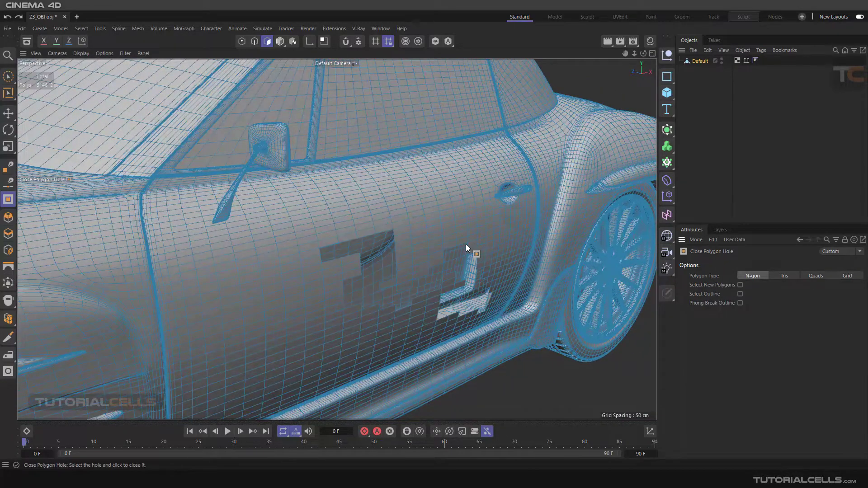
click(467, 248)
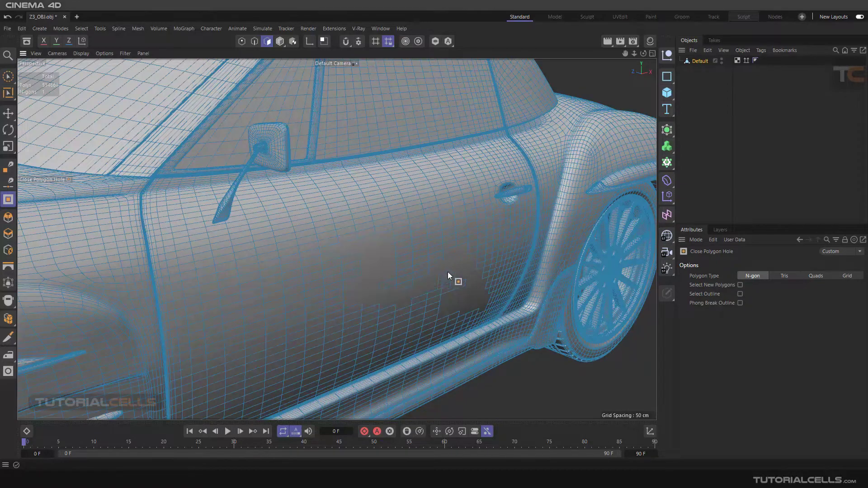
drag(459, 281, 433, 280)
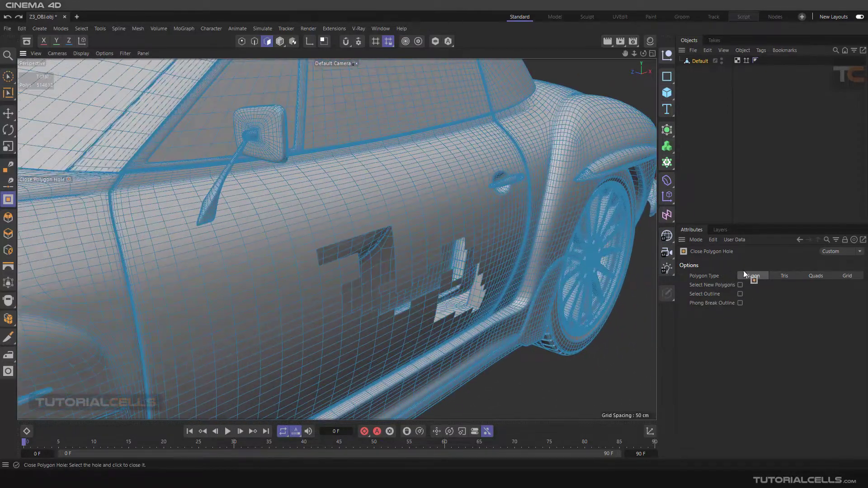
click(784, 276)
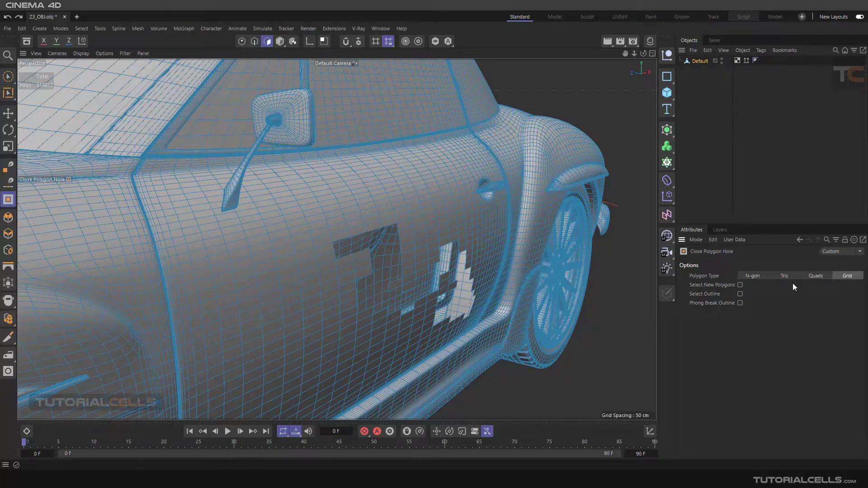
Close the door's logo-shaped hole with grid polygons, enabling Select New Polygons and Select Outline
click(379, 266)
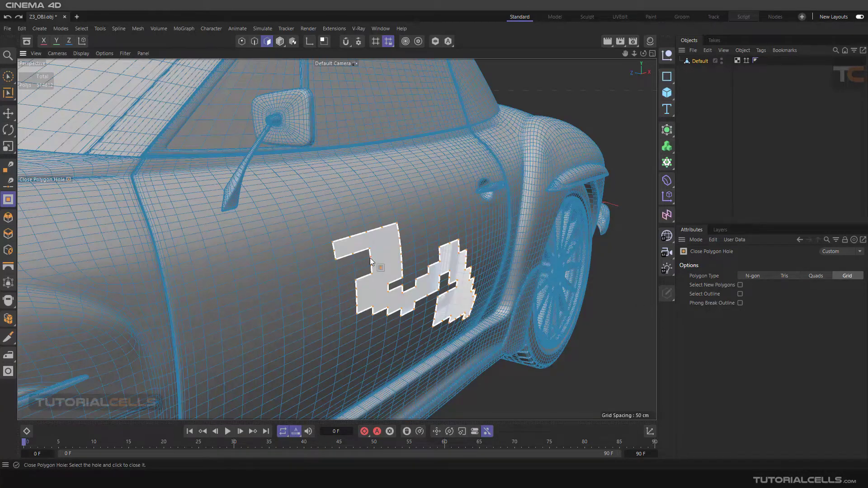
click(380, 266)
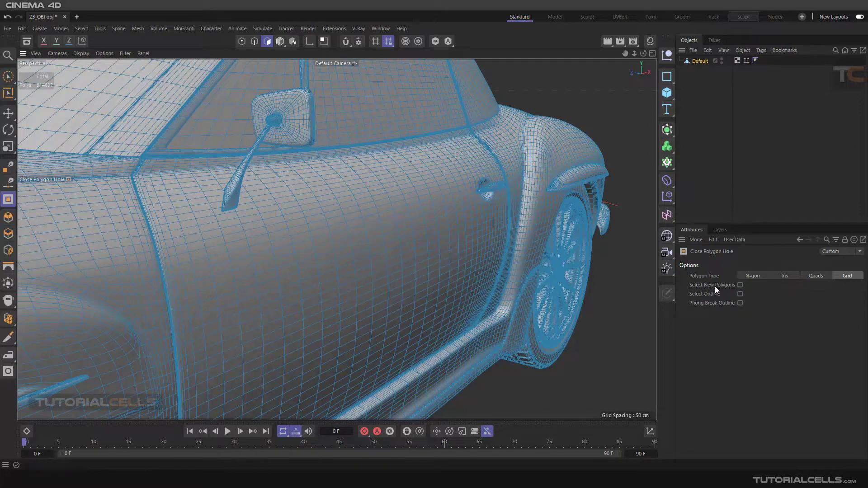
click(740, 285)
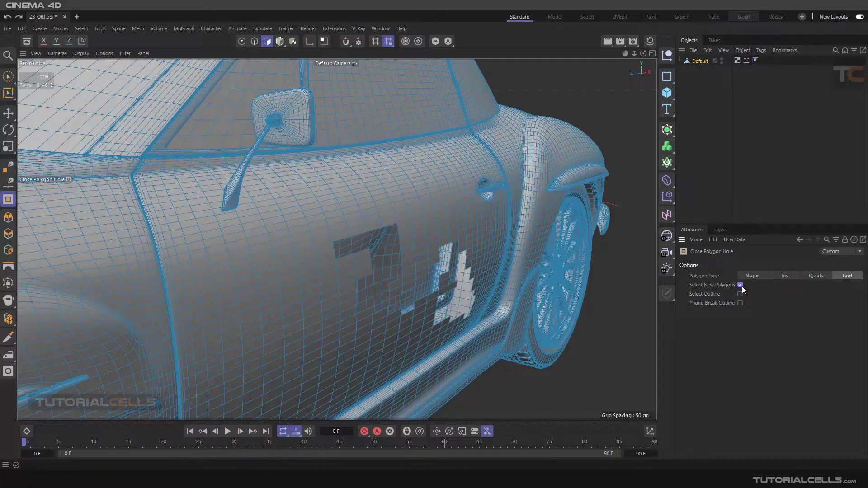
click(740, 294)
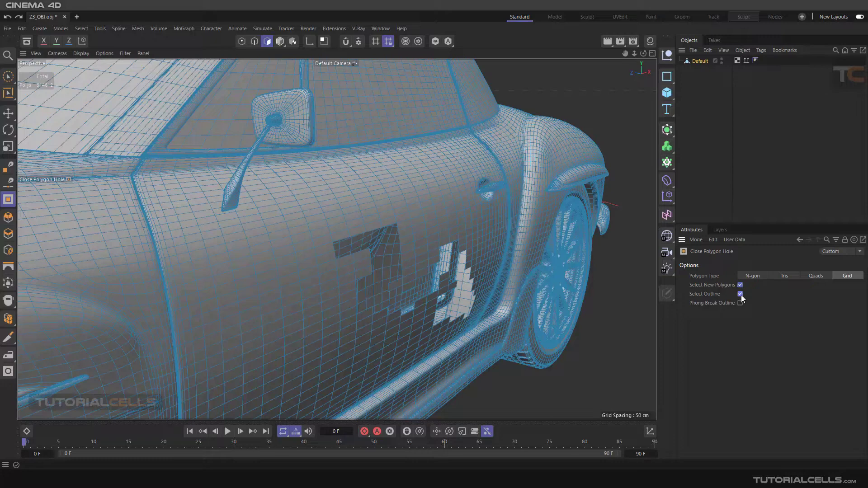
Re-close the door hole with the selection options on, then disable them again
click(410, 249)
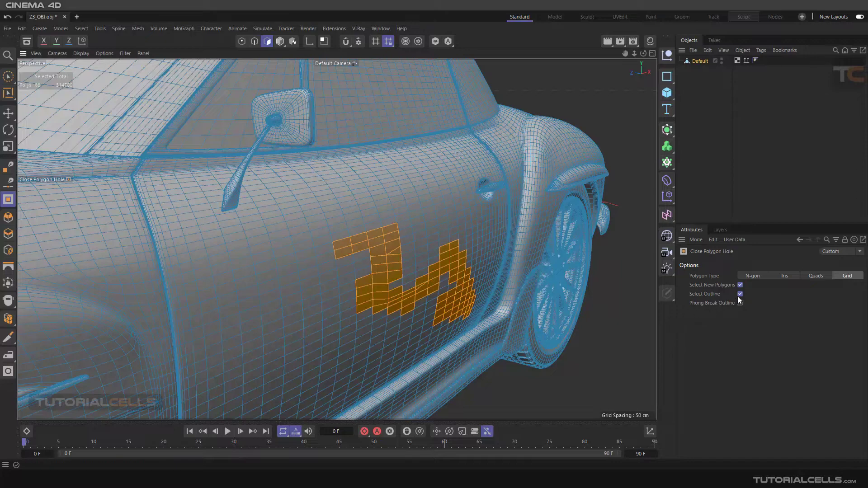
click(740, 285)
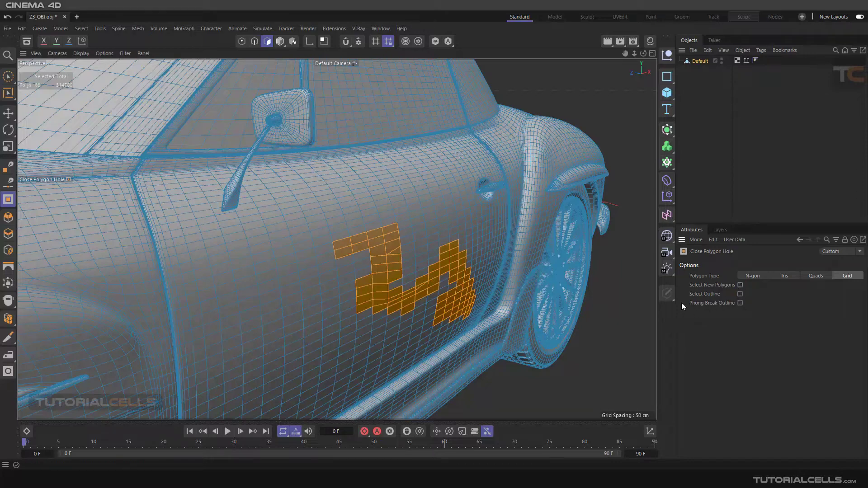
click(420, 292)
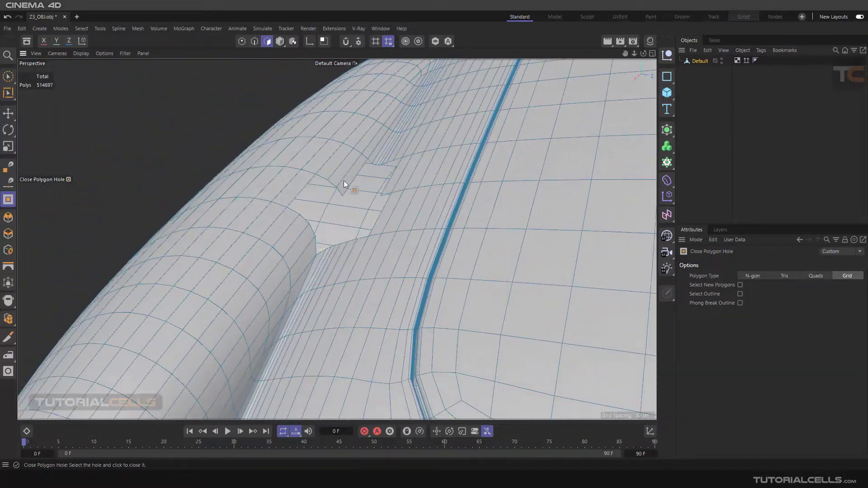
Close the small arrow-shaped hole in the car body with grid polygons
click(346, 197)
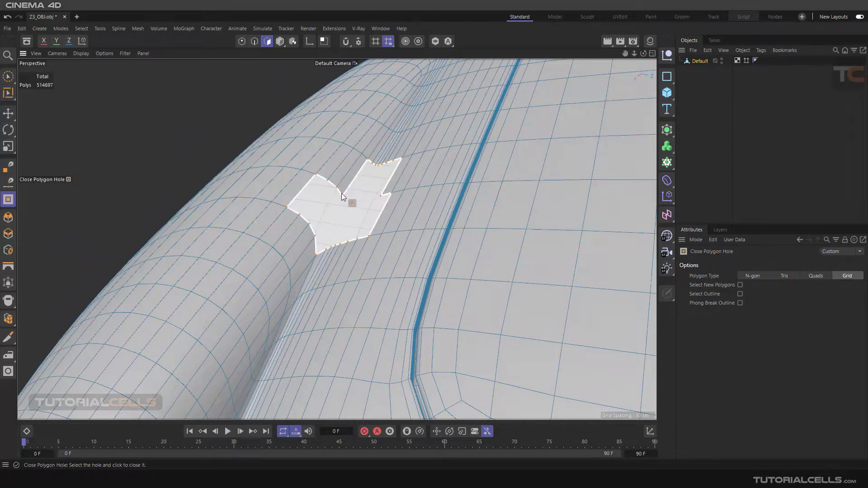
click(341, 196)
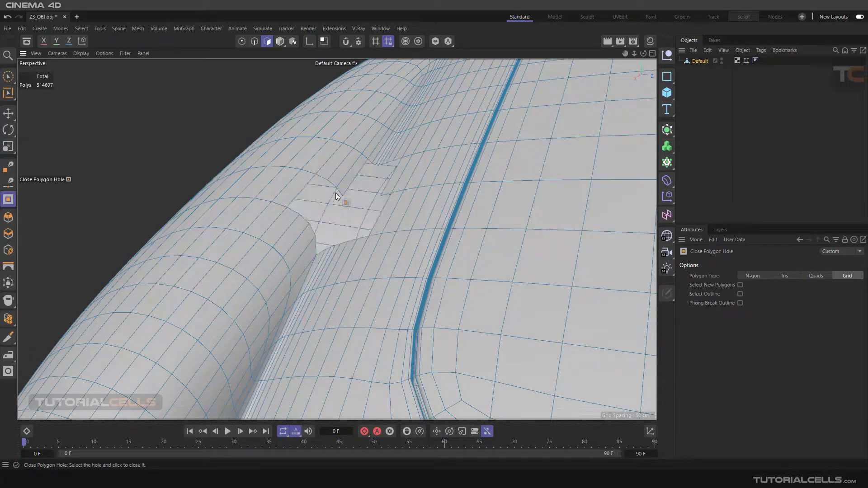
click(343, 205)
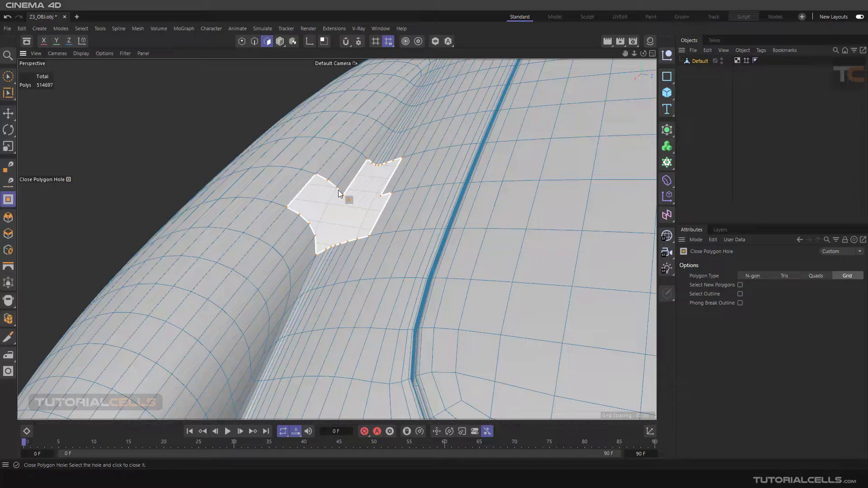
click(339, 193)
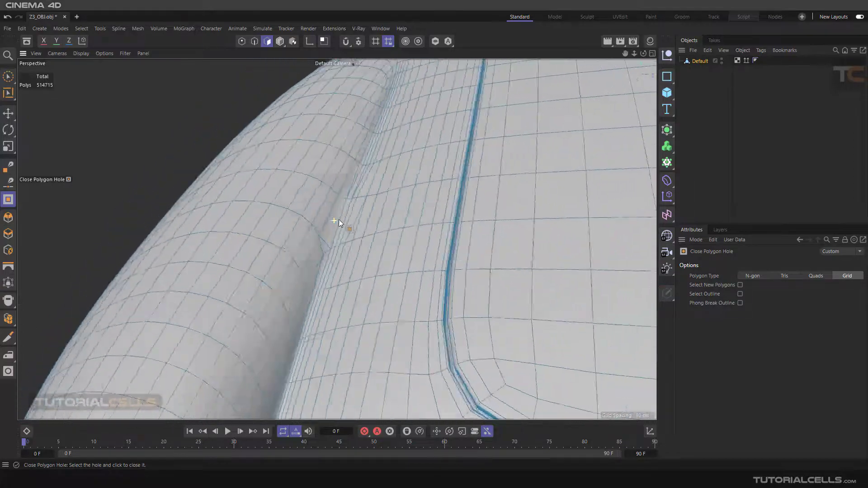
Orbit out around the car's front to inspect the patched body area
drag(337, 224, 363, 233)
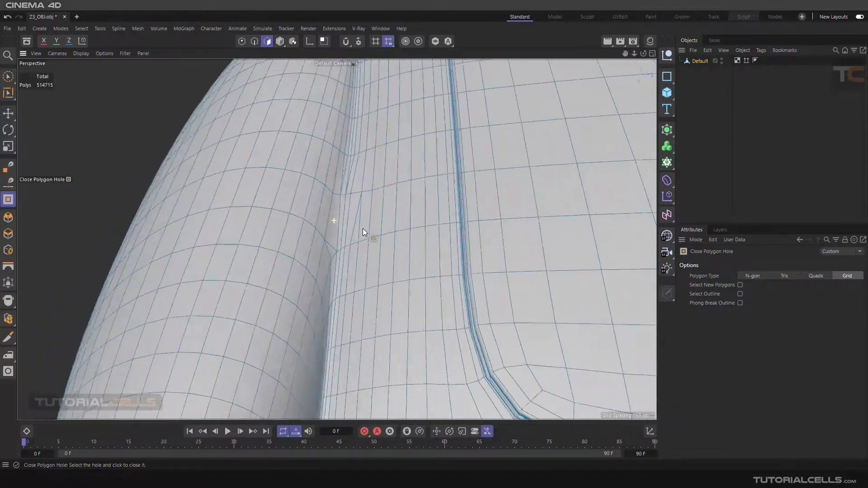
drag(362, 231, 344, 196)
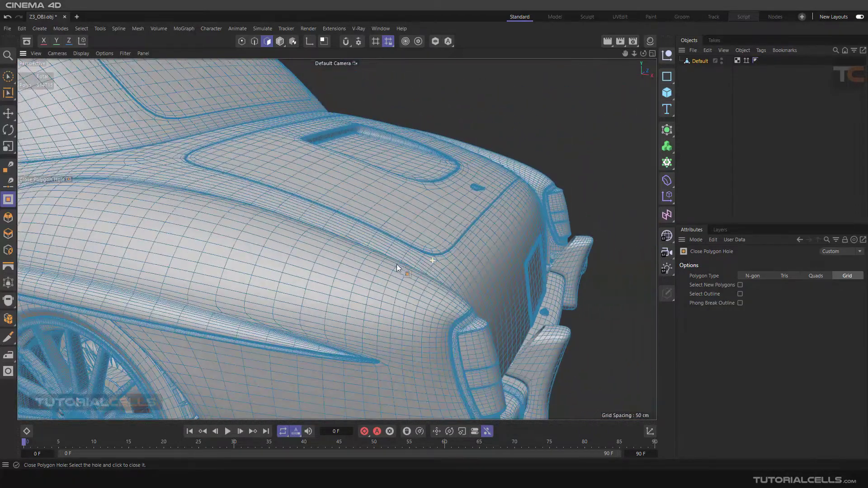
drag(399, 266, 250, 293)
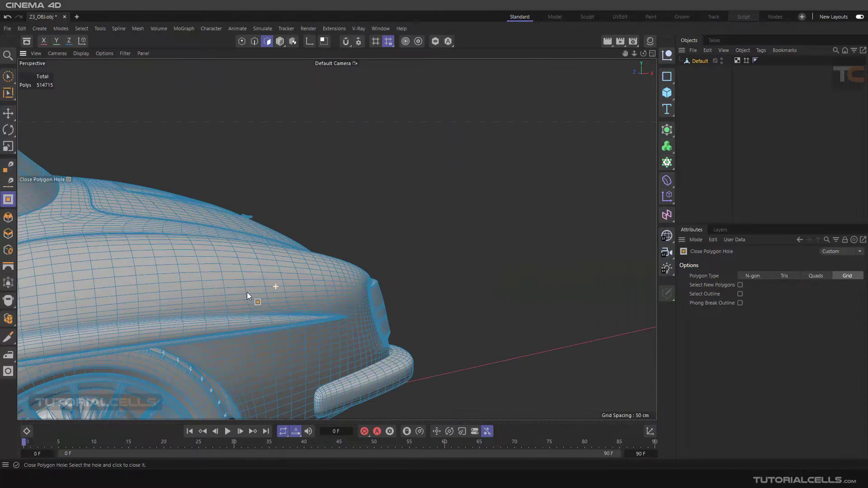